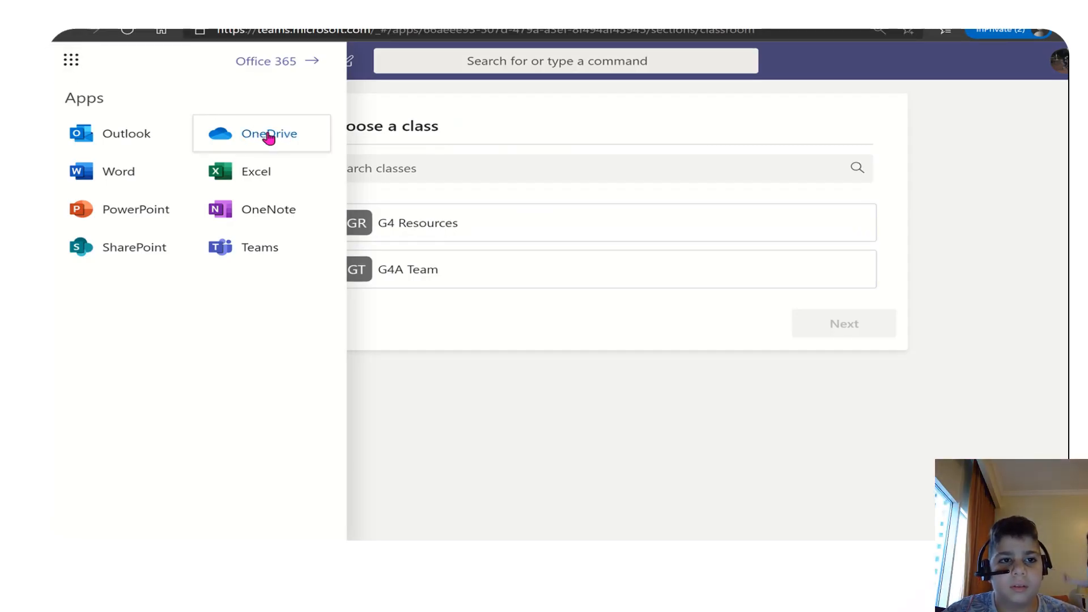
Upload the Presentation1 MP4 from Documents to OneDrive My files.
{"action": "left_click", "coordinate": [269, 133]}
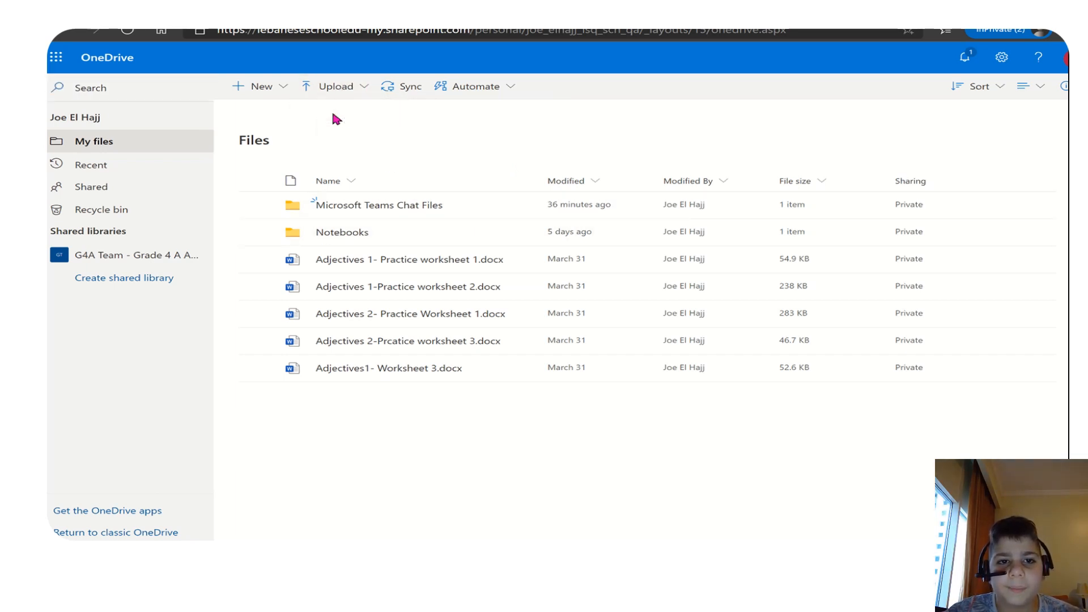
{"action": "left_click", "coordinate": [336, 86]}
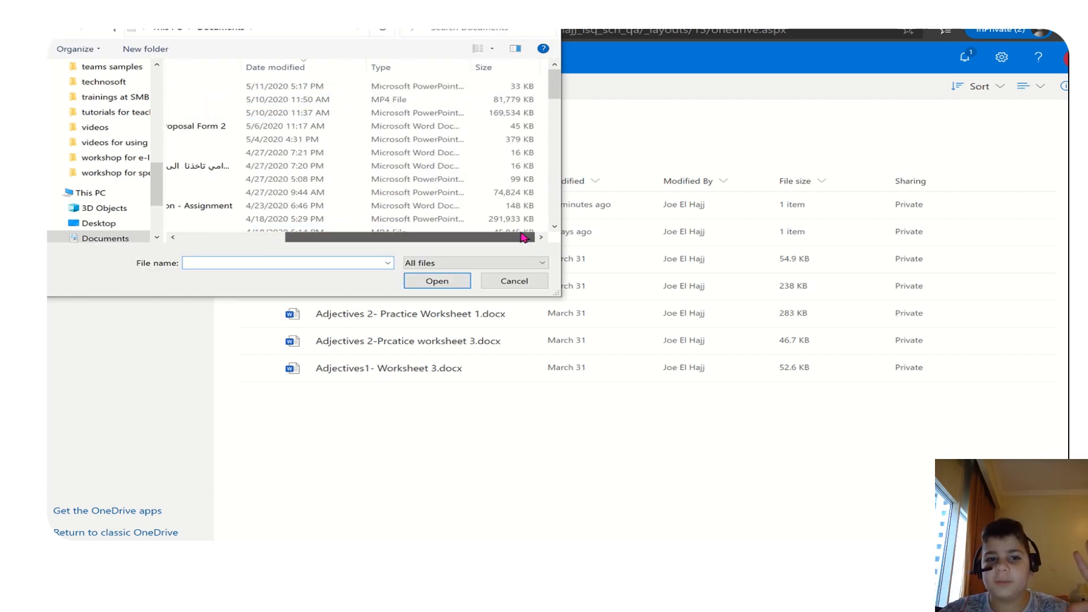
{"action": "left_click", "coordinate": [235, 99]}
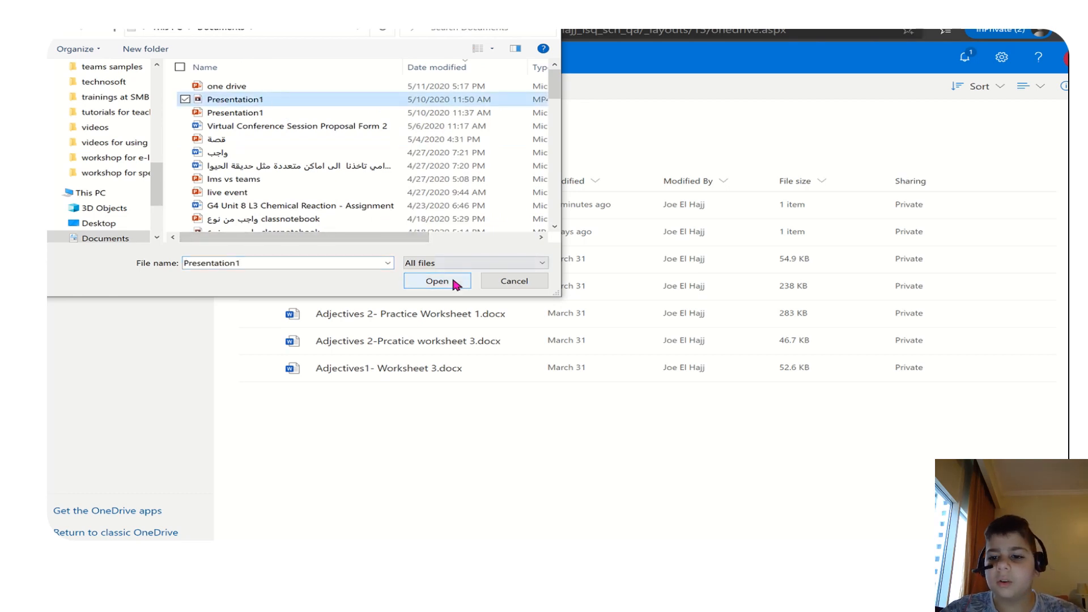
{"action": "left_click", "coordinate": [436, 281]}
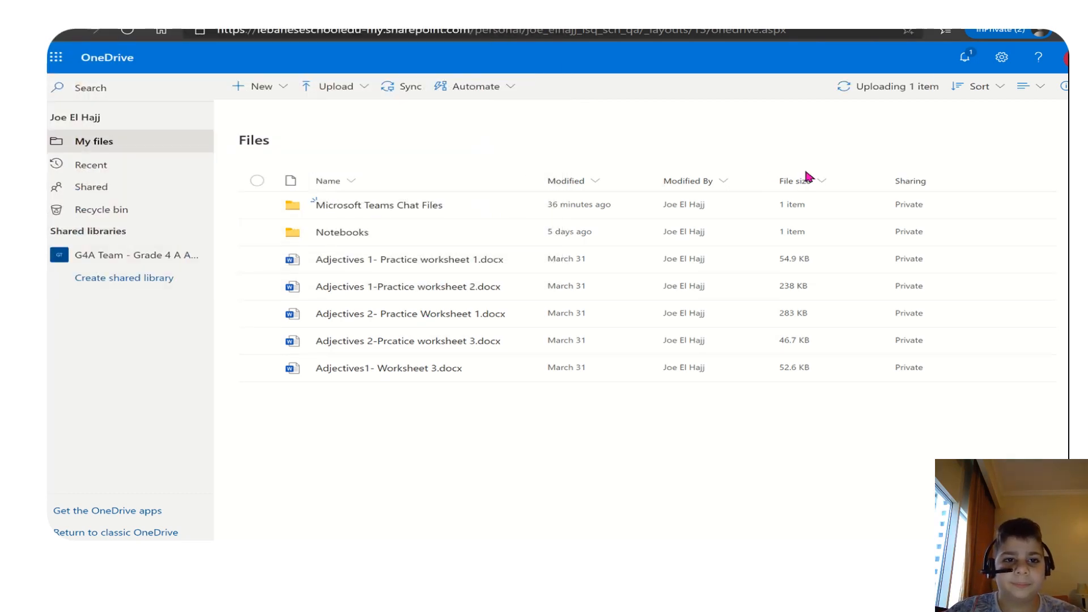
Copy a shareable link for the 20200511_163219.mp4 video in Microsoft Teams Chat Files.
{"action": "left_click", "coordinate": [894, 86]}
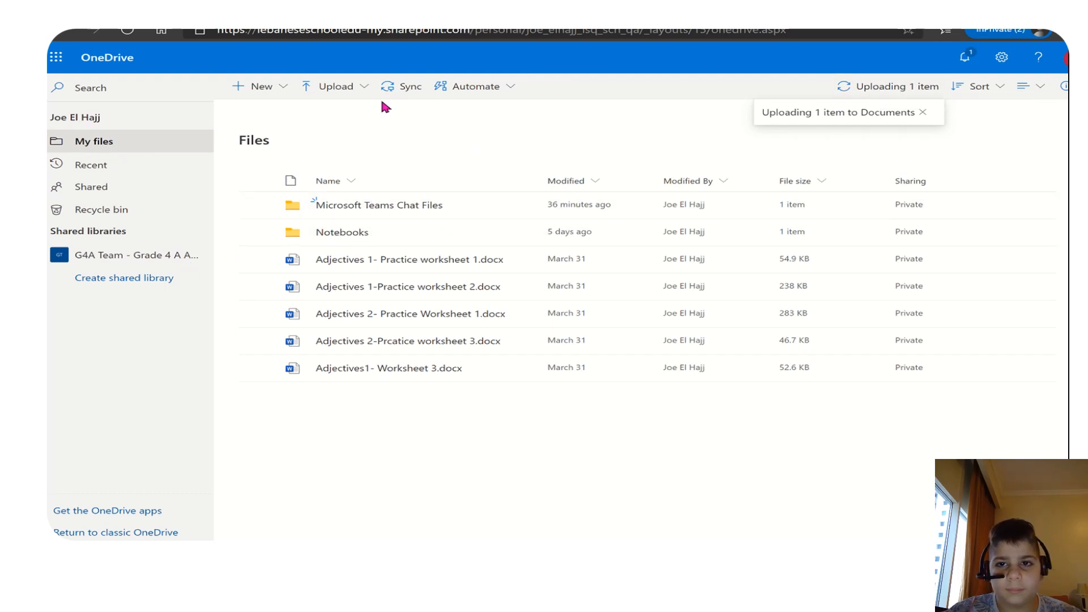
{"action": "mouse_move", "coordinate": [377, 205]}
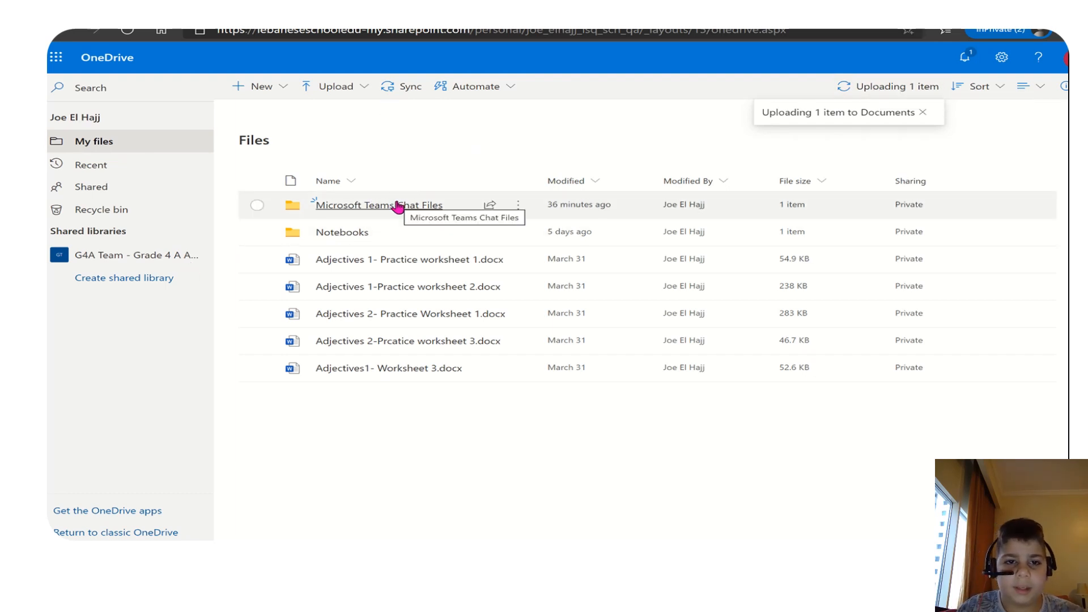
{"action": "left_click", "coordinate": [378, 205]}
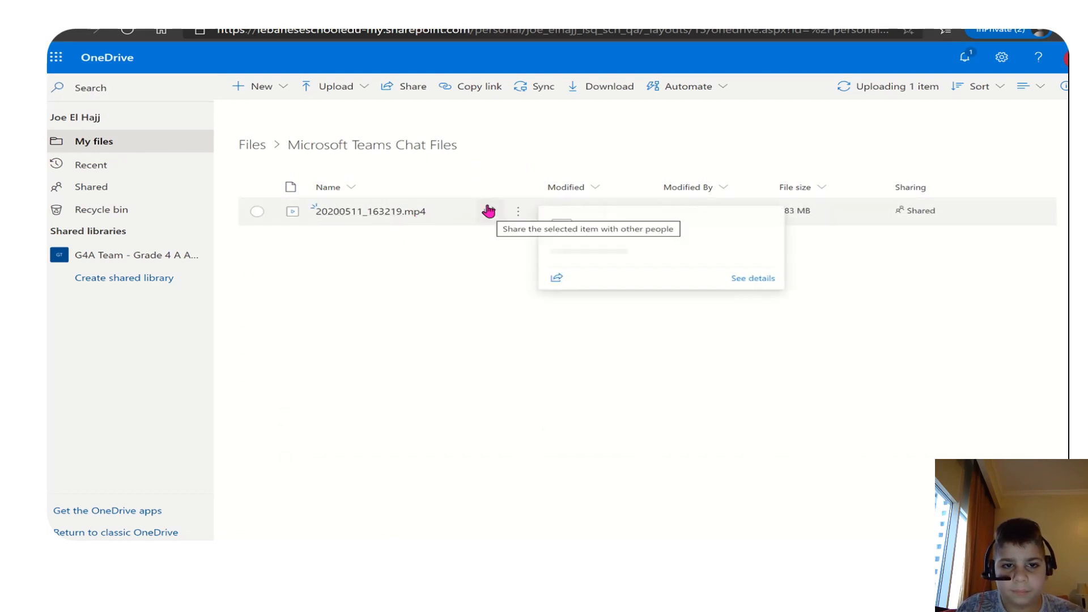
{"action": "left_click", "coordinate": [488, 212]}
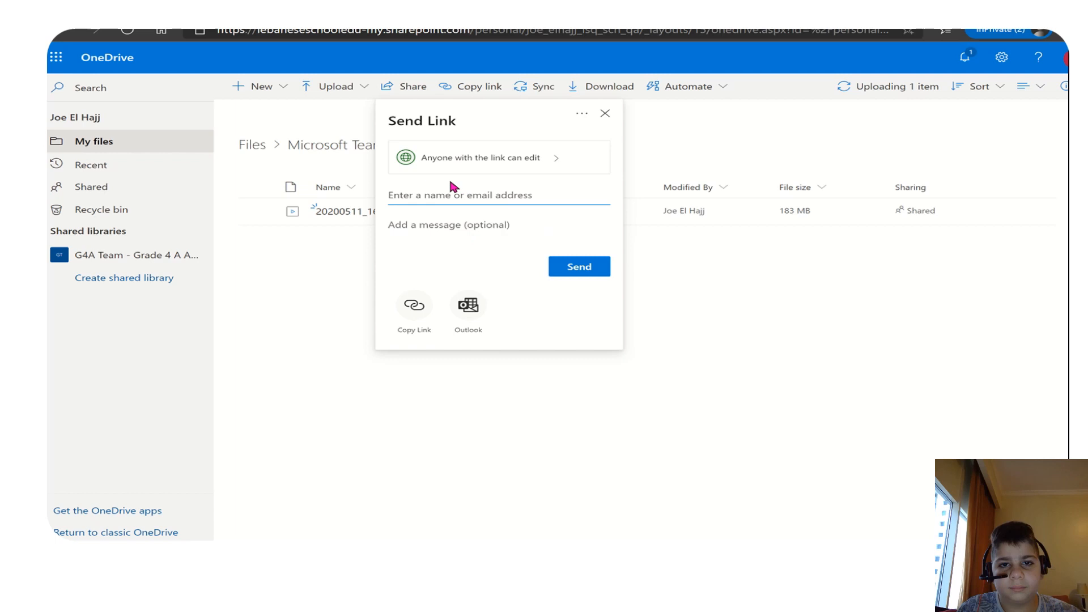
{"action": "mouse_move", "coordinate": [413, 305]}
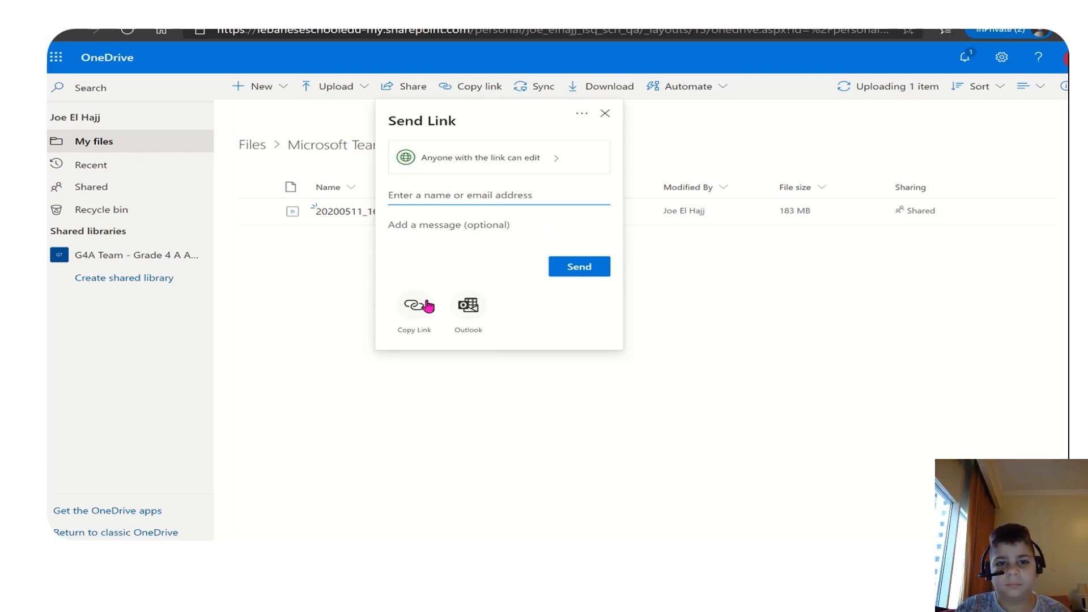
{"action": "left_click", "coordinate": [415, 310]}
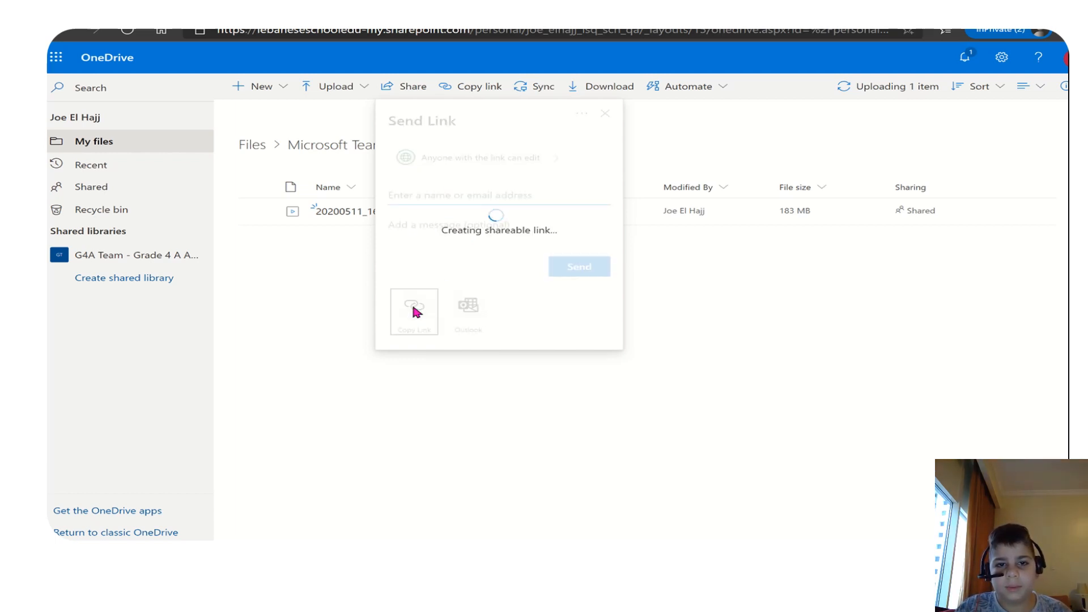
{"action": "left_click", "coordinate": [414, 313]}
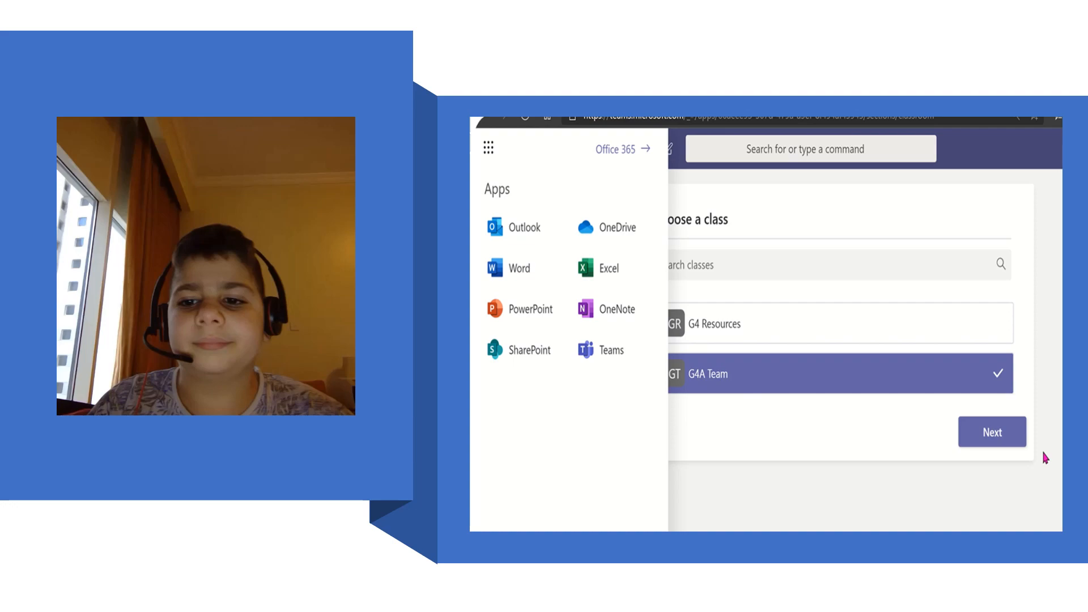
Start adding work to the تعبير شفويّ assignment of G4A Team.
{"action": "left_click", "coordinate": [992, 432]}
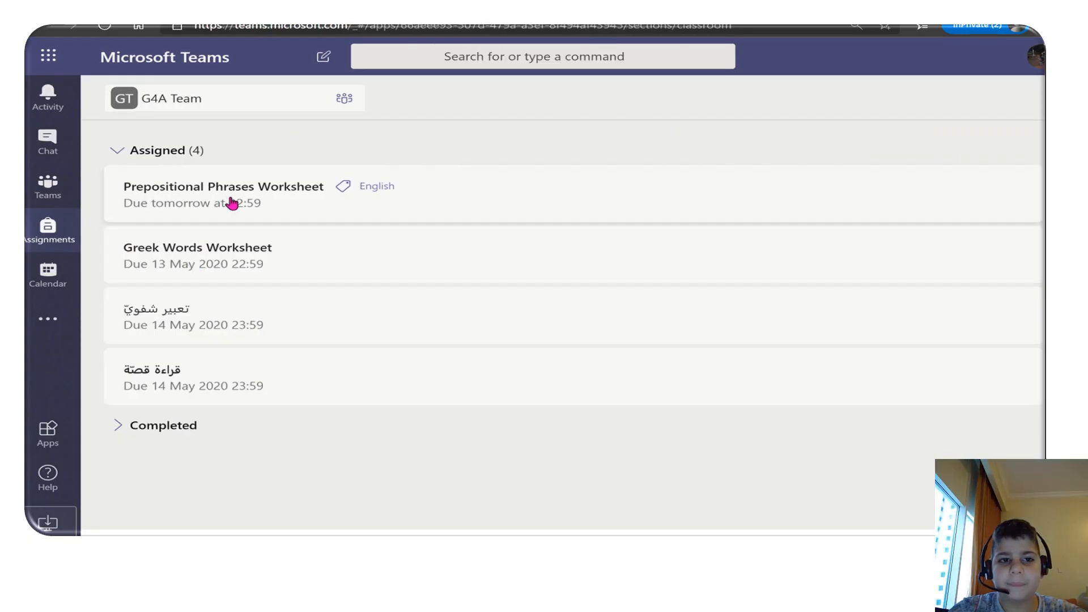
{"action": "left_click", "coordinate": [222, 194]}
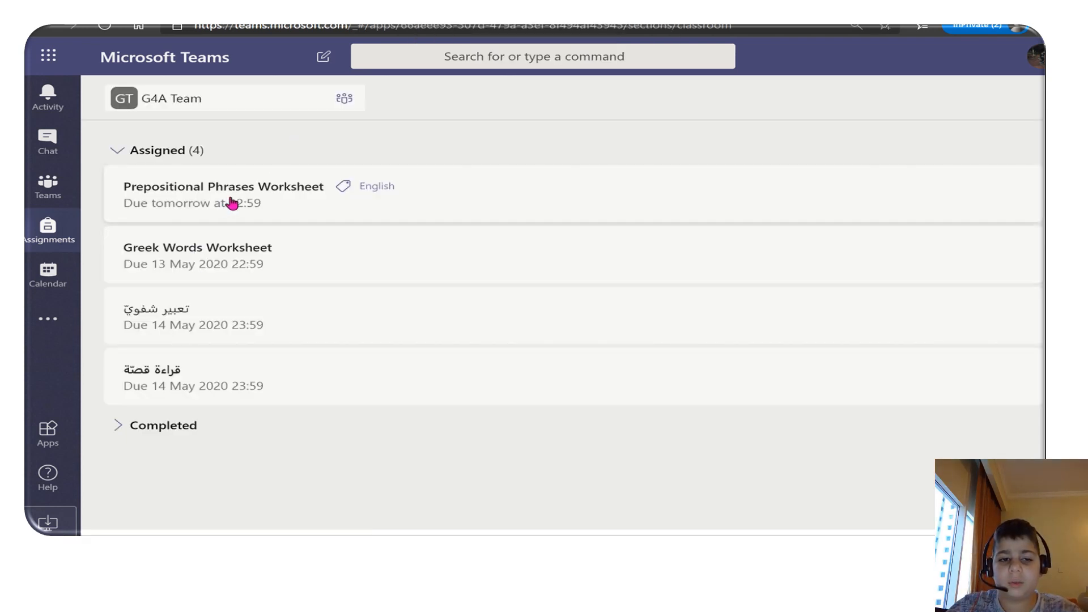
{"action": "left_click", "coordinate": [222, 194]}
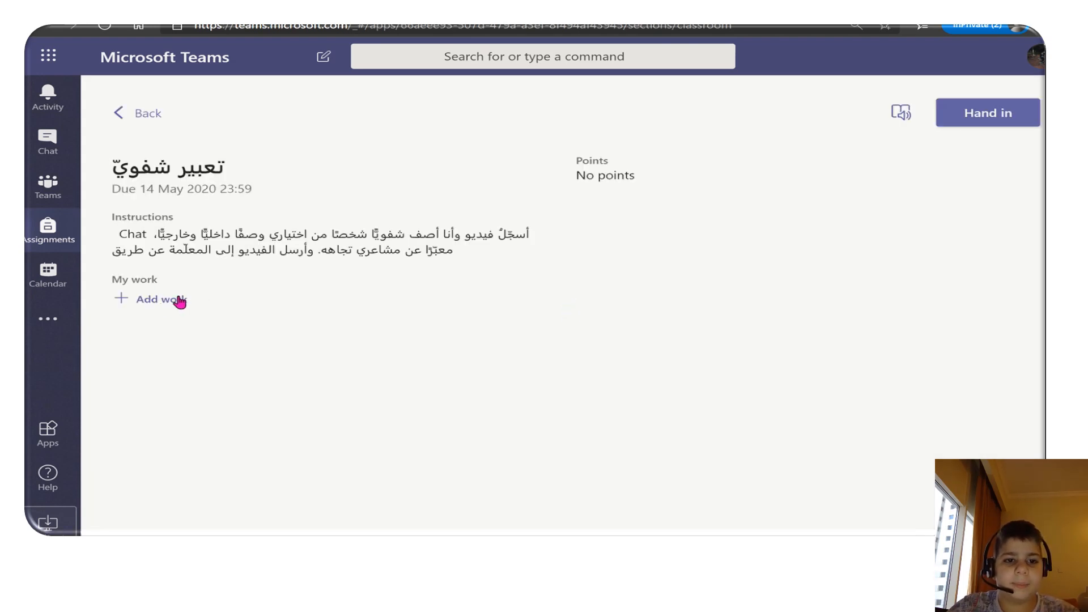
{"action": "left_click", "coordinate": [155, 299]}
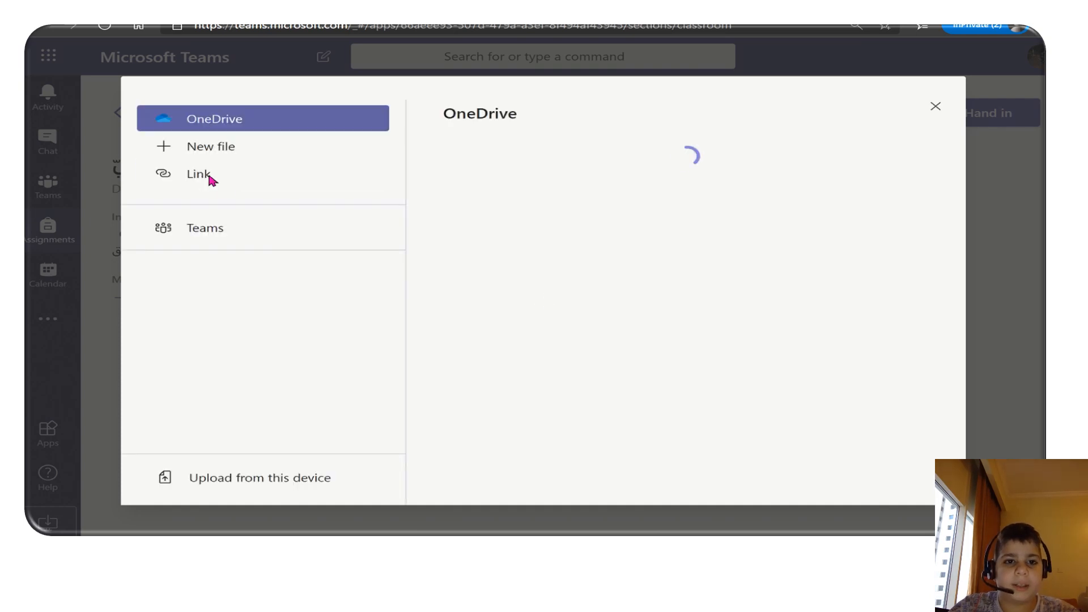
Attach the video share link with display text 'تعبير شفوي' as assignment work.
{"action": "left_click", "coordinate": [197, 174]}
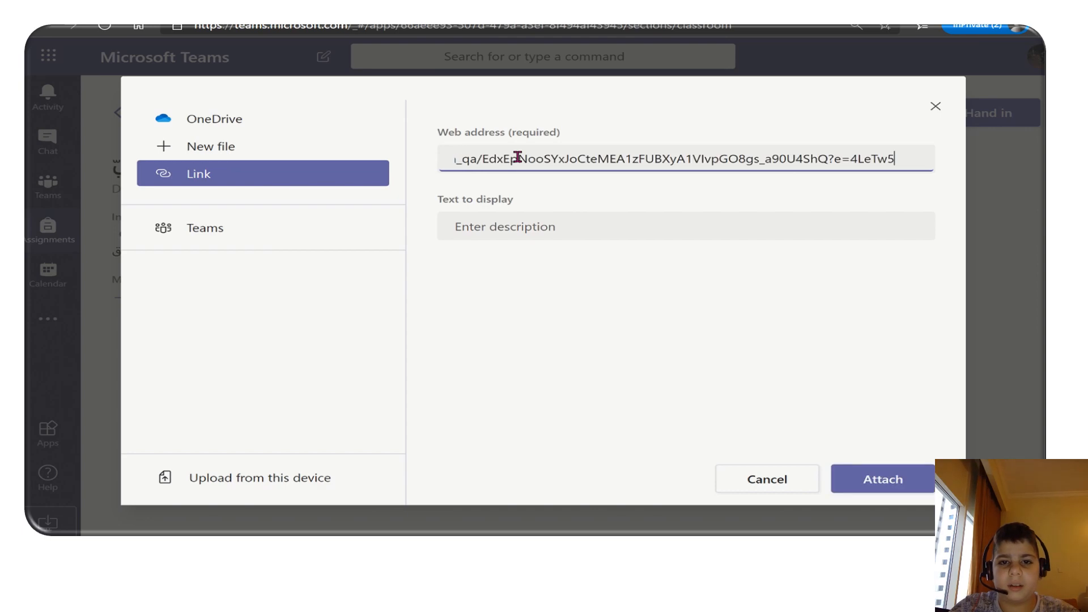
{"action": "left_click", "coordinate": [685, 225]}
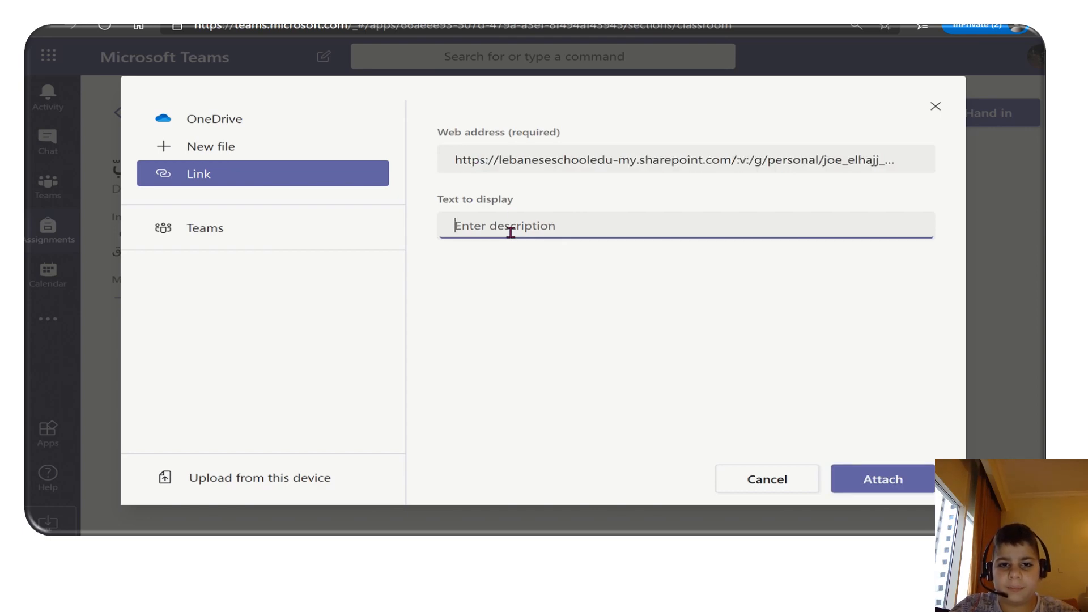
{"action": "type", "text": "ت"}
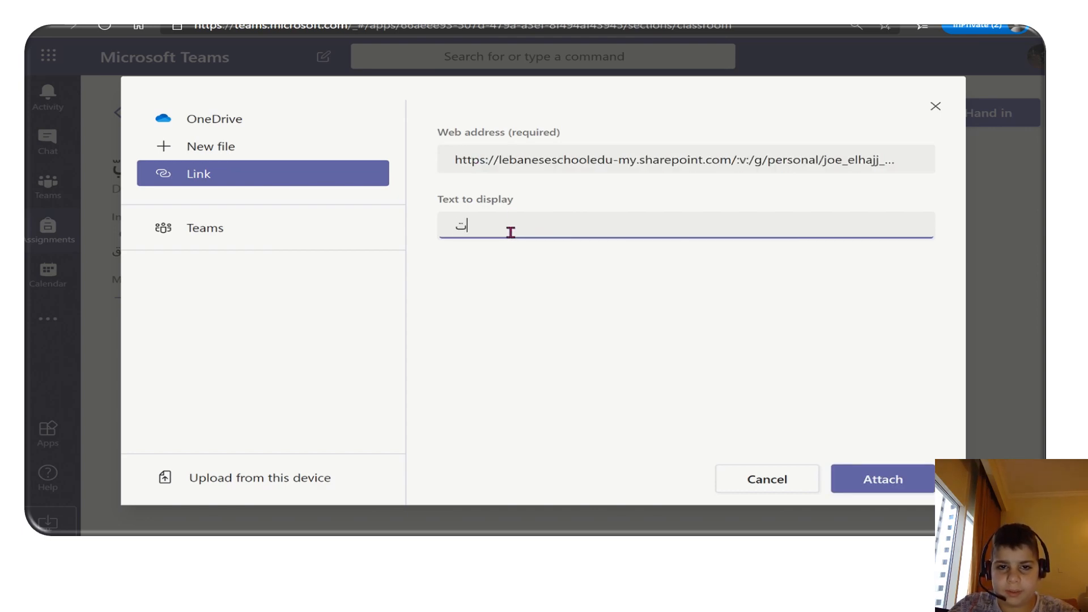
{"action": "type", "text": "تعبير ش"}
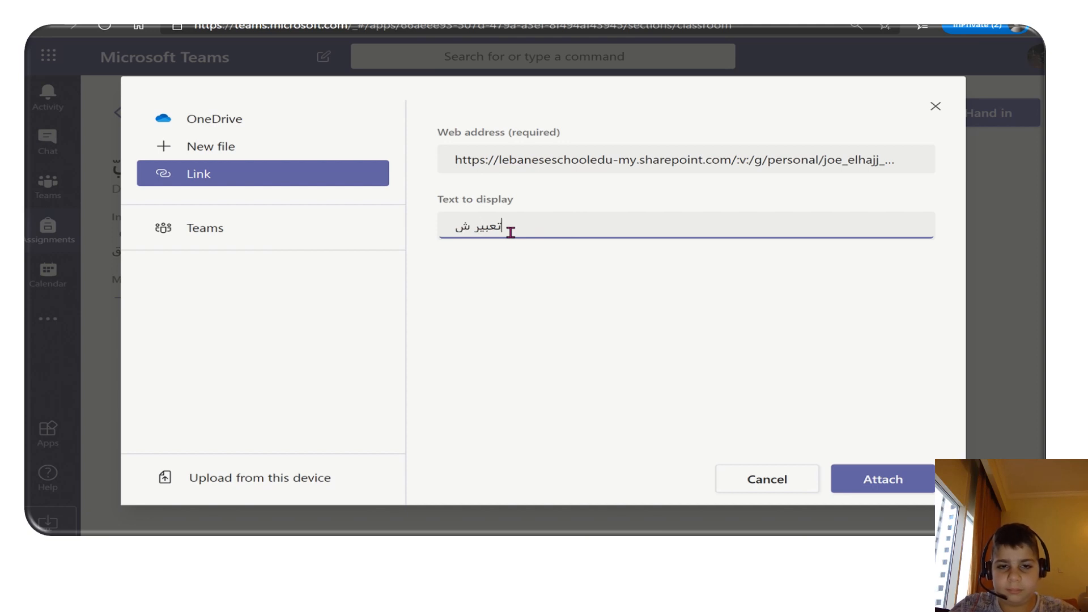
{"action": "type", "text": "تعبير شفوي"}
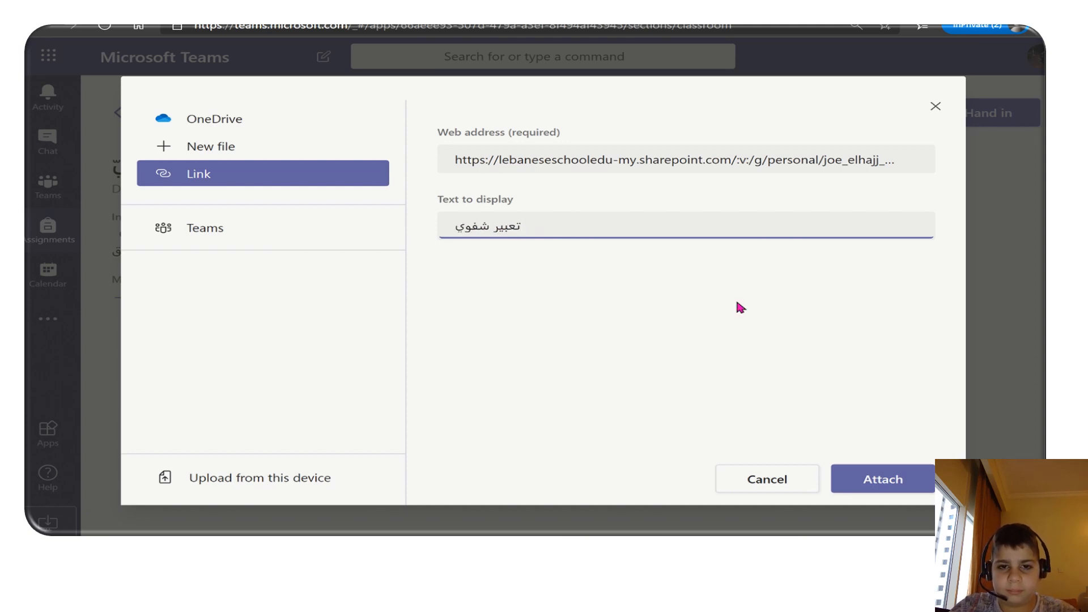
{"action": "left_click", "coordinate": [881, 478]}
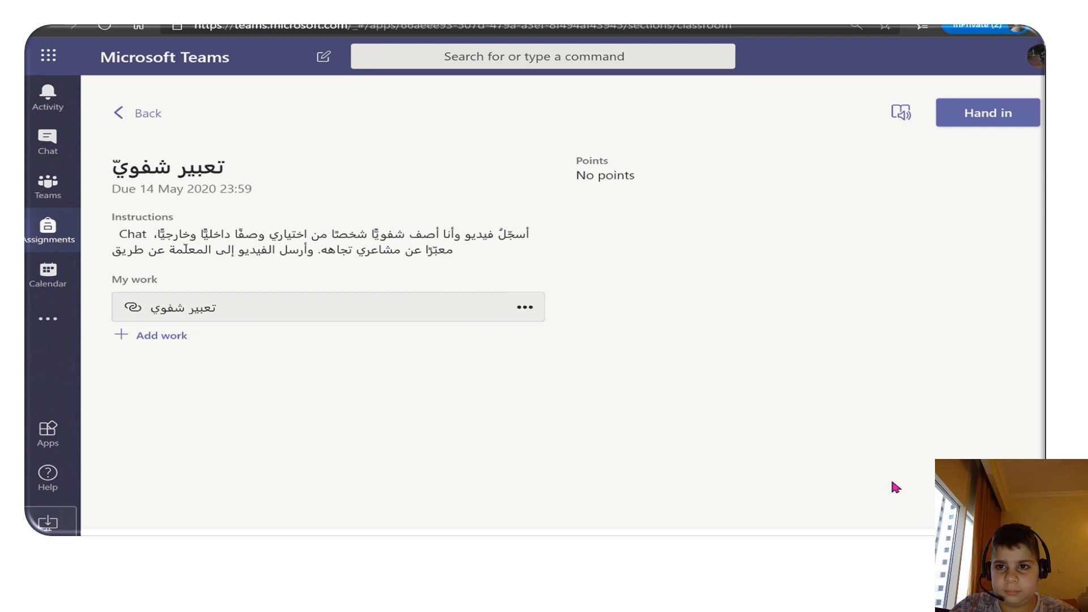